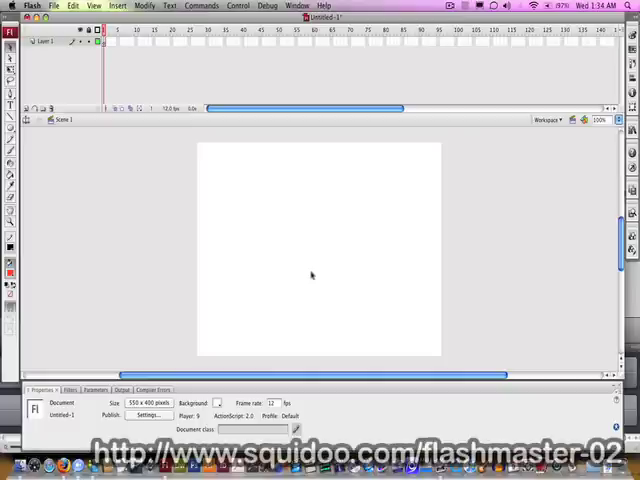
mouse_move(308, 274)
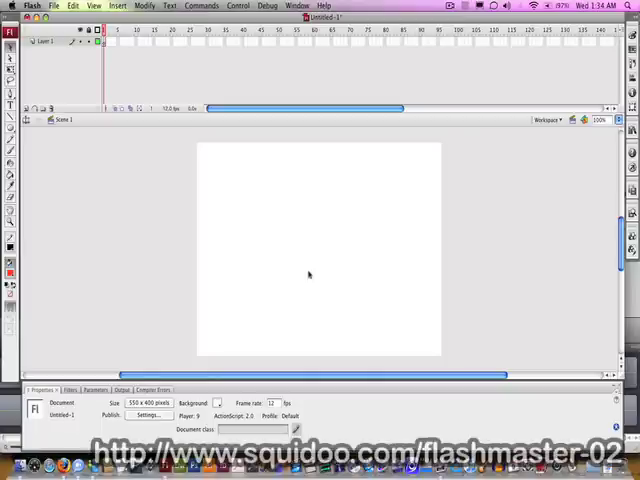
mouse_move(186, 210)
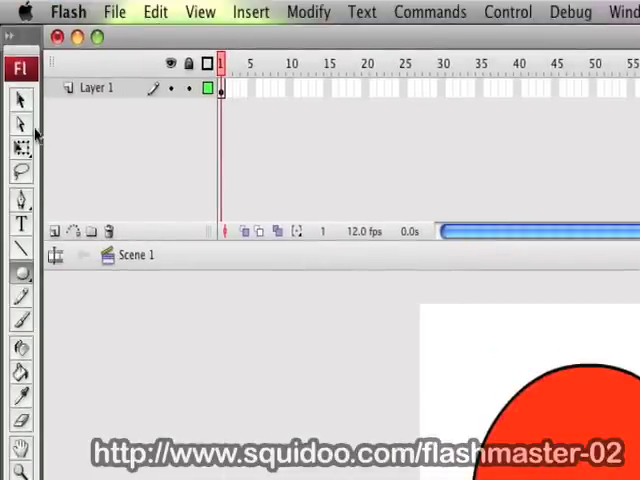
mouse_move(20, 124)
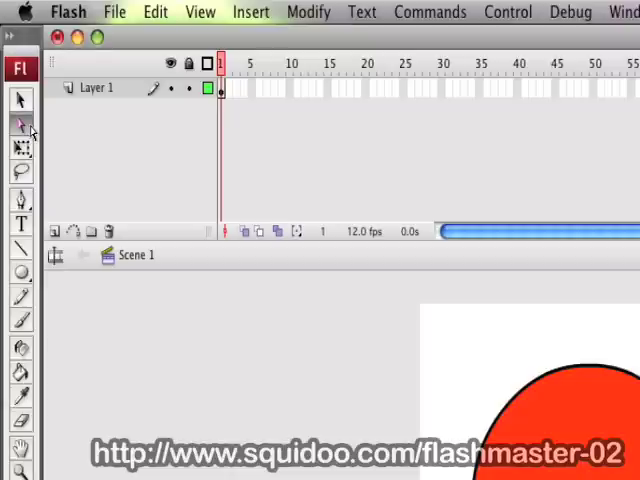
mouse_move(408, 376)
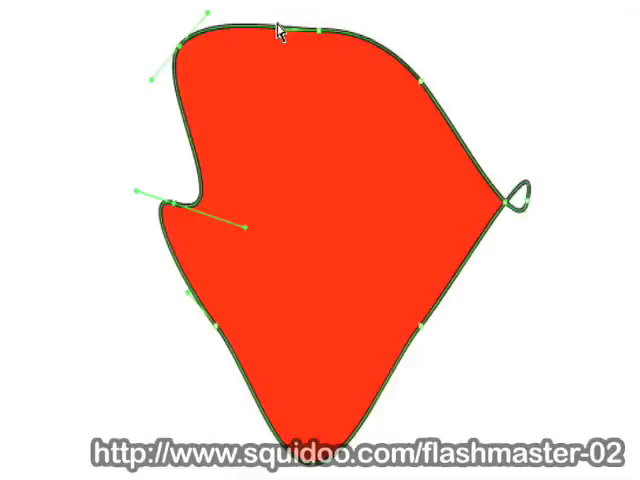
mouse_move(284, 32)
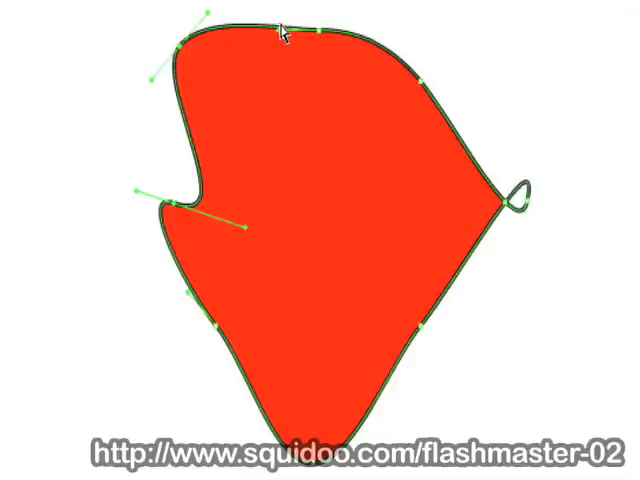